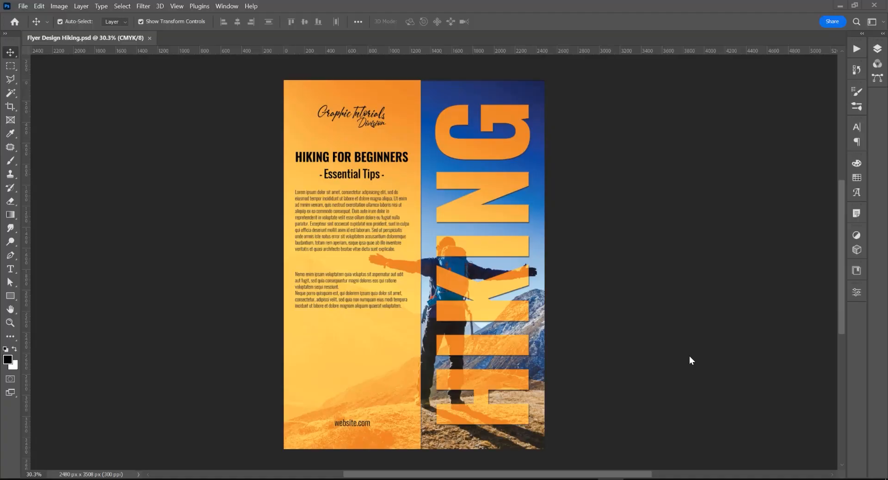
Step: Create a blank A4 print document with CMYK colour mode from the New Document presets
left_click(22, 6)
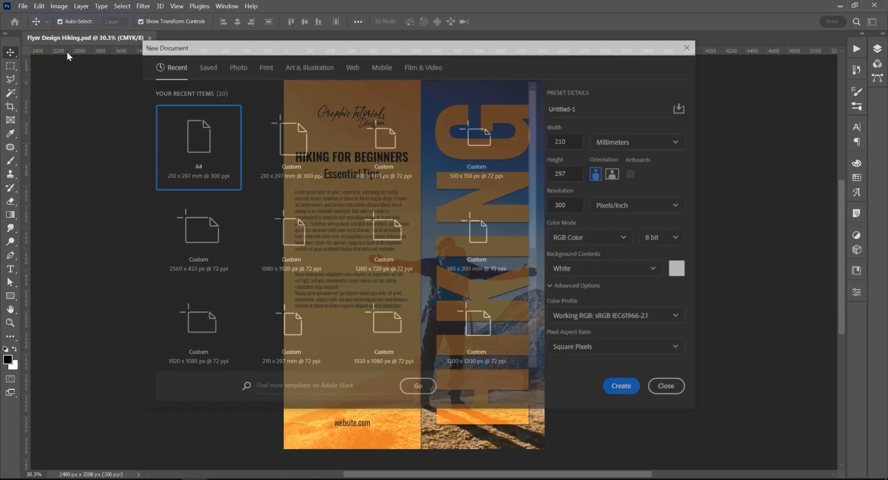
left_click(263, 67)
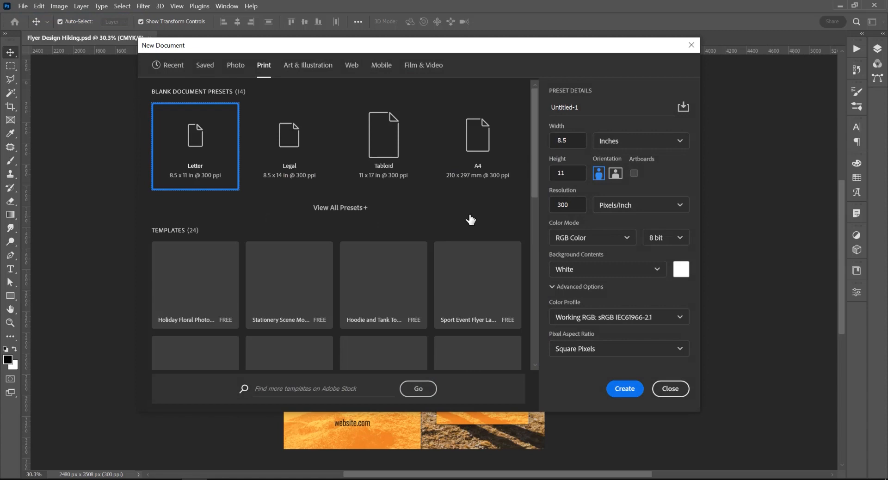
left_click(591, 237)
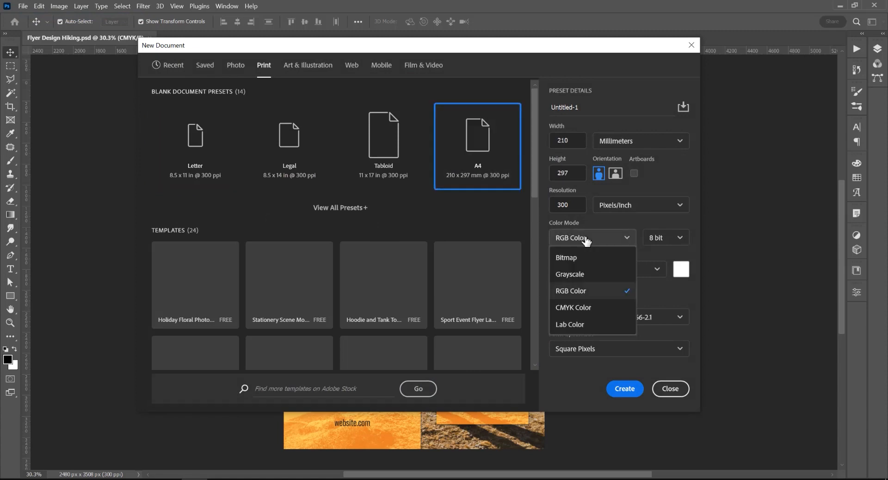
left_click(573, 307)
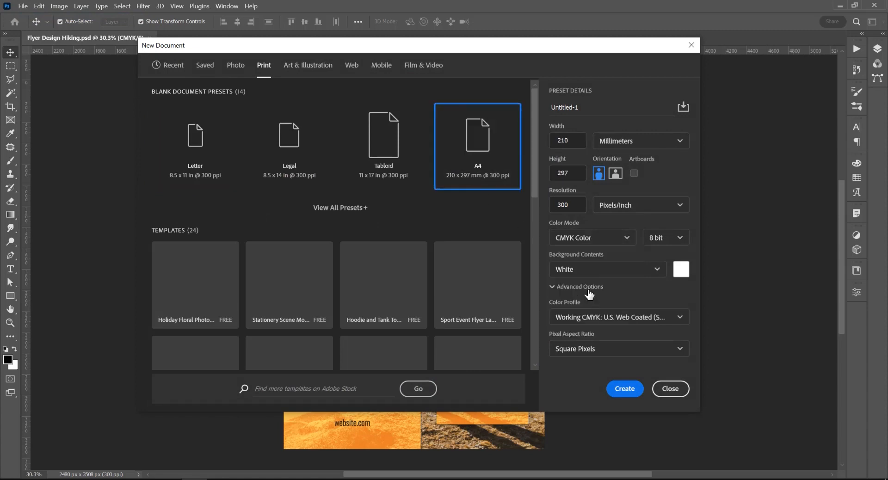
left_click(625, 388)
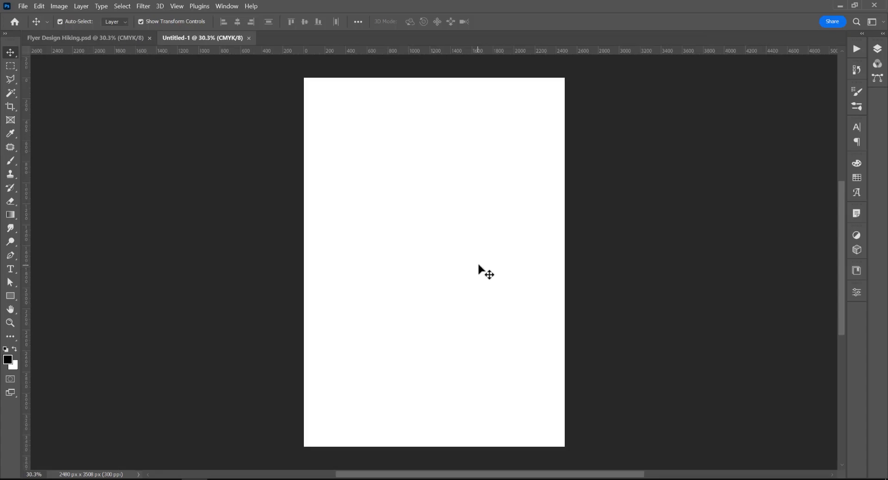
Step: Place the hiker photo, enlarge it to page height and centre the hiker
left_click(22, 7)
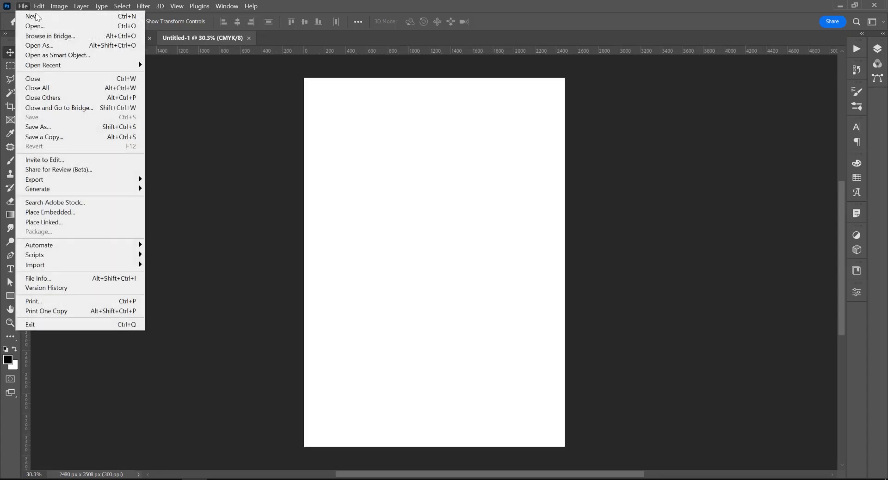
left_click(49, 212)
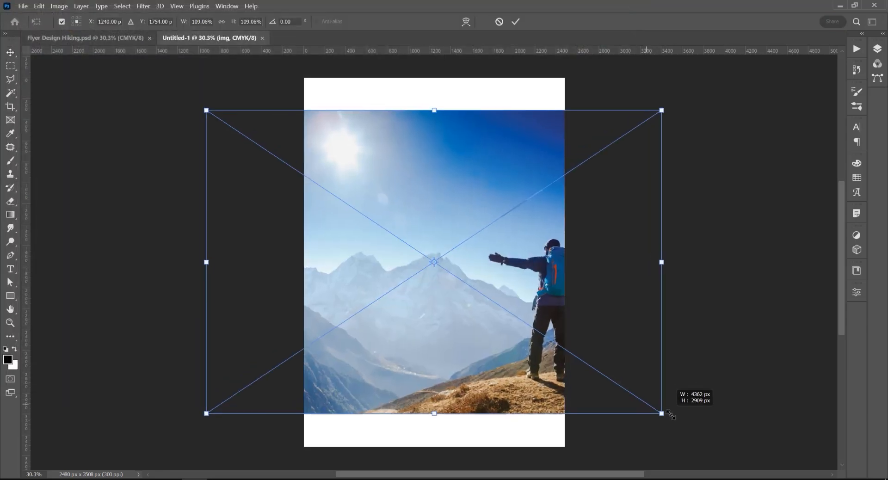
left_click(516, 21)
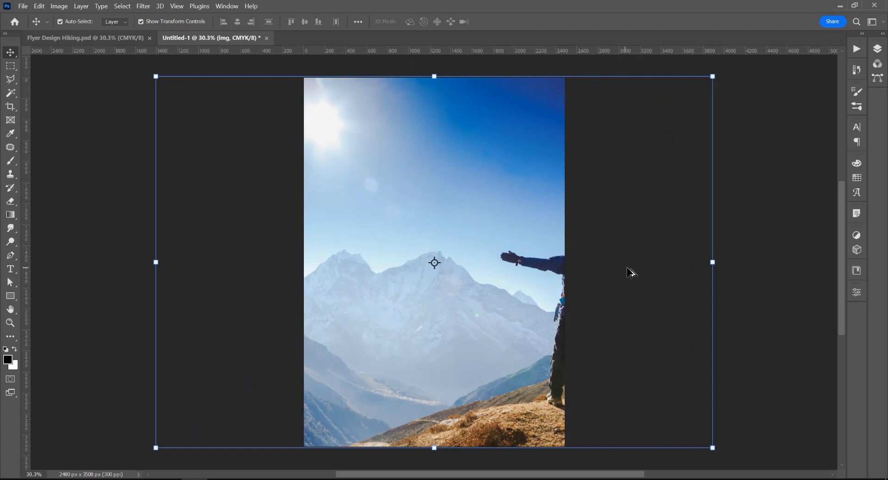
left_click_drag(510, 262, 435, 265)
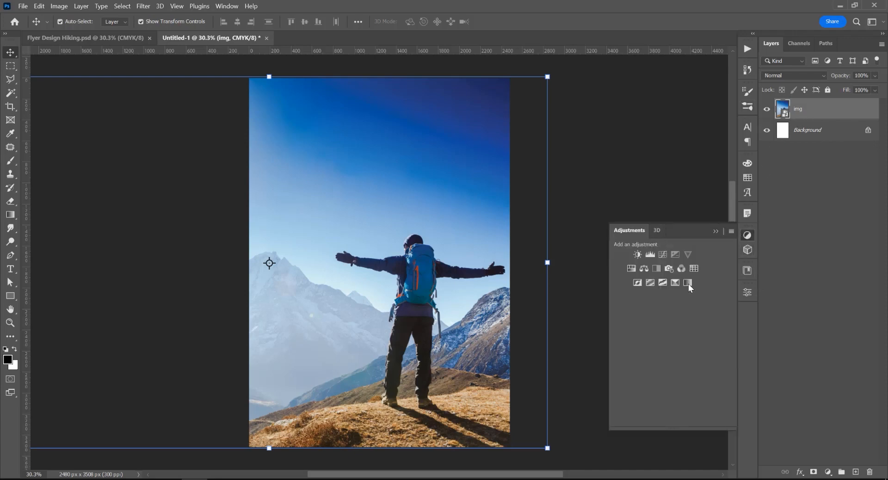
Step: Add a Gradient Map with an orange dark stop and a yellow light stop over the photo
left_click(688, 283)
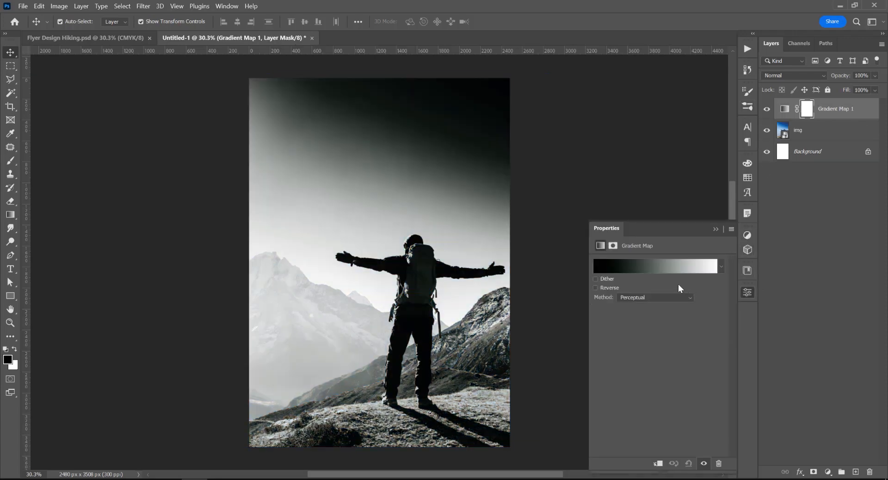
left_click(656, 266)
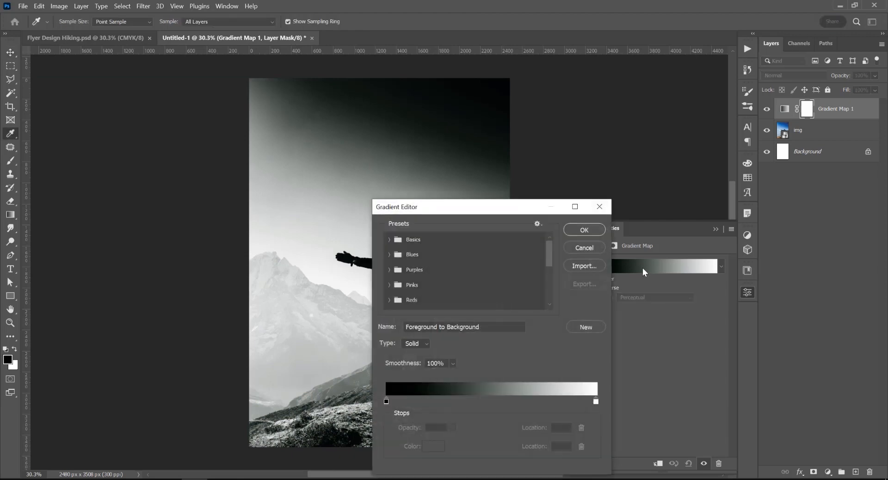
mouse_move(387, 404)
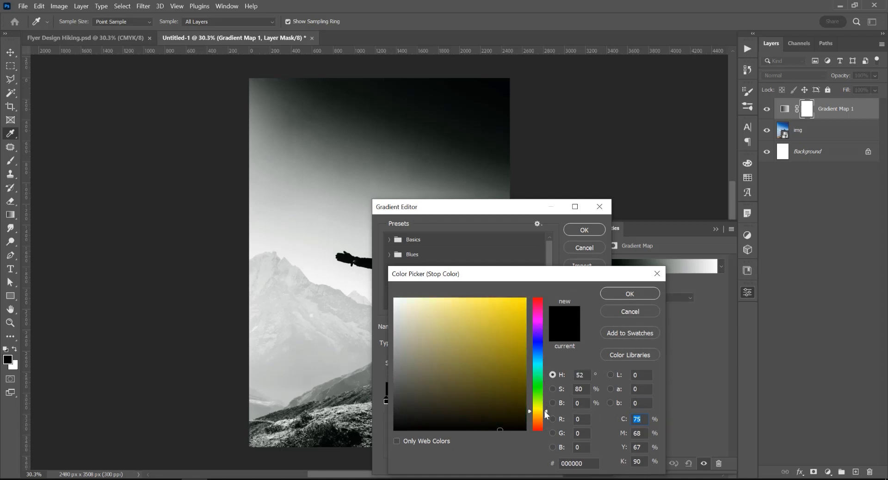
left_click(524, 334)
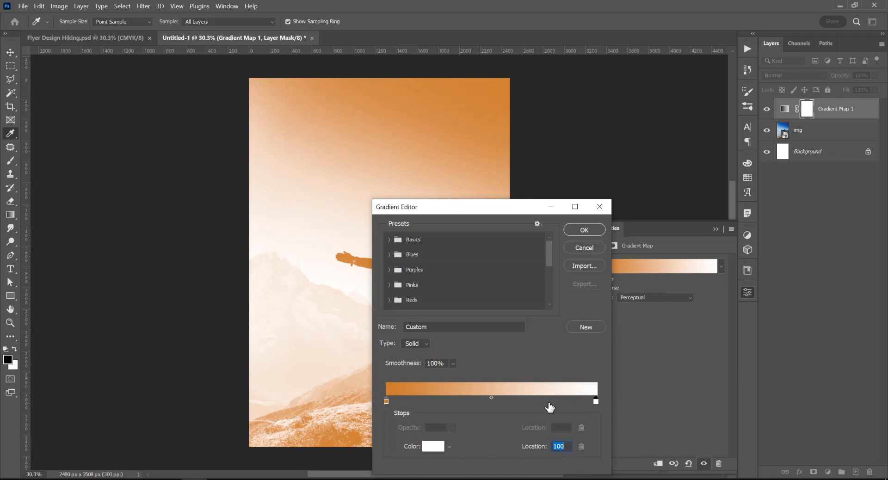
left_click(433, 447)
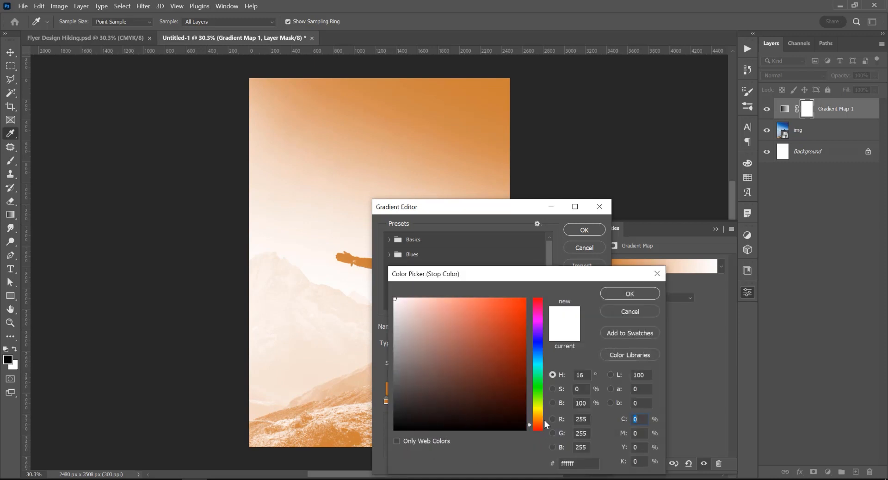
left_click(630, 293)
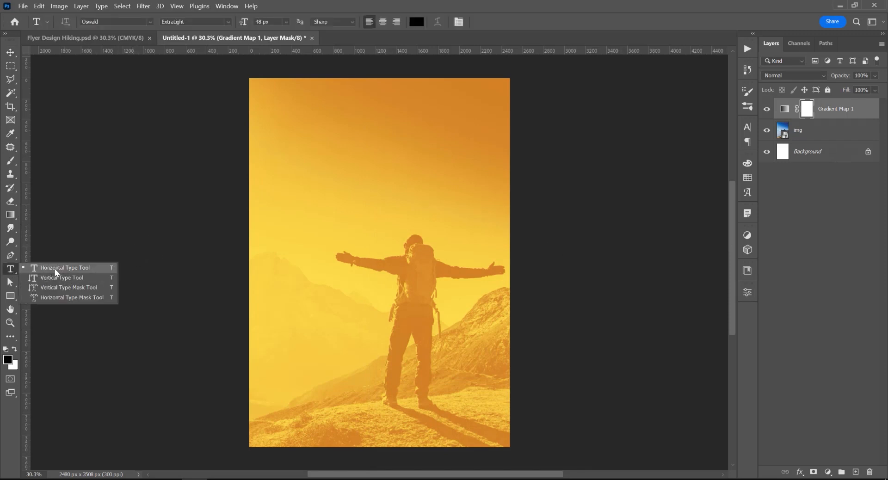
Step: Add an enlarged placeholder text layer and replace its words with HIKING
left_click(65, 267)
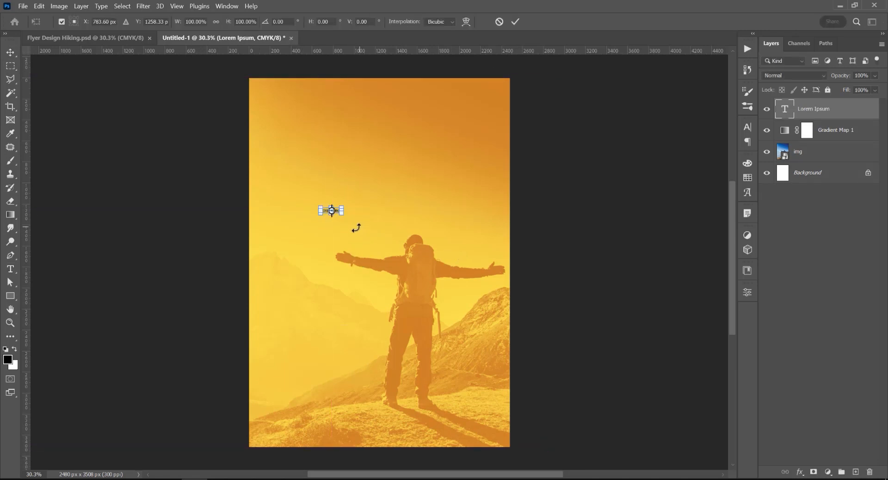
left_click_drag(341, 210, 430, 237)
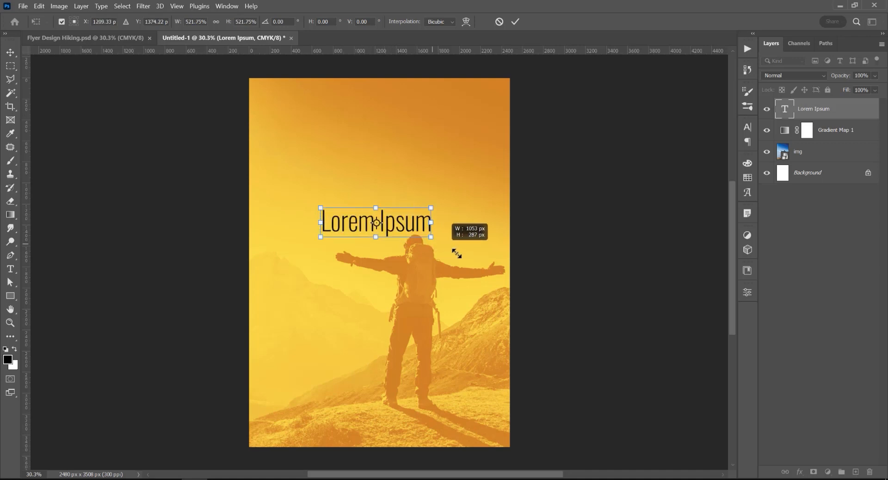
left_click(515, 21)
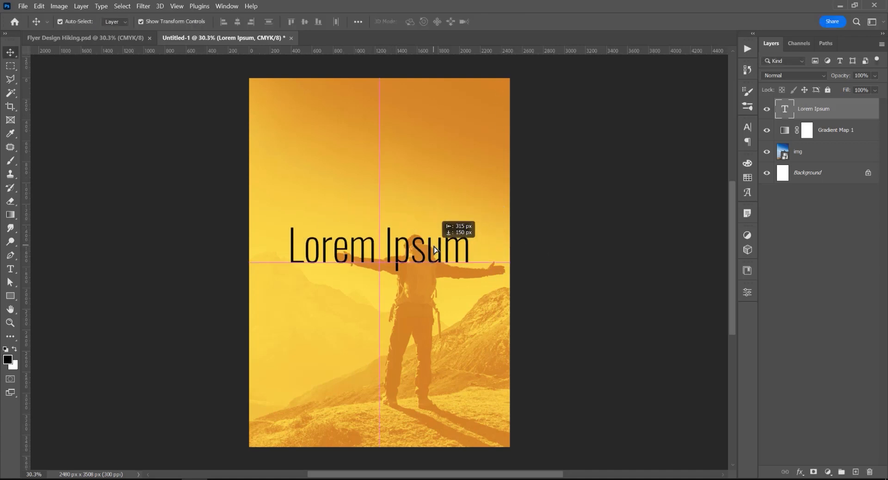
double_click(379, 244)
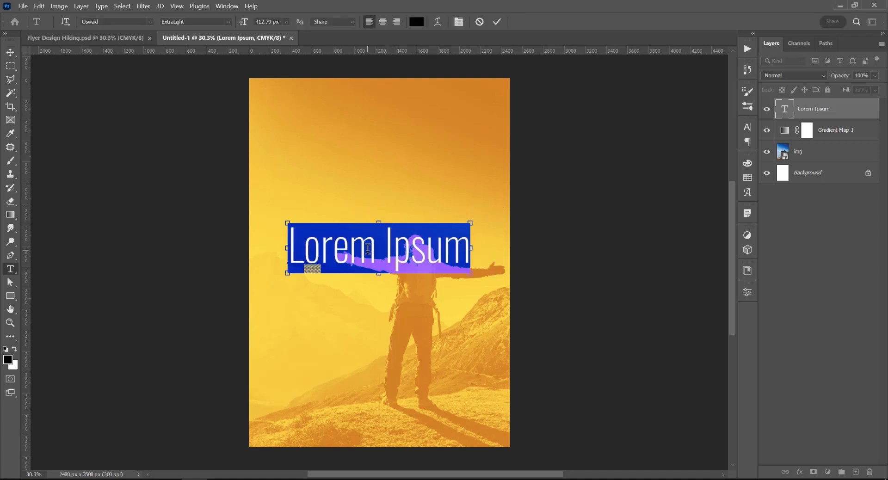
left_click(498, 22)
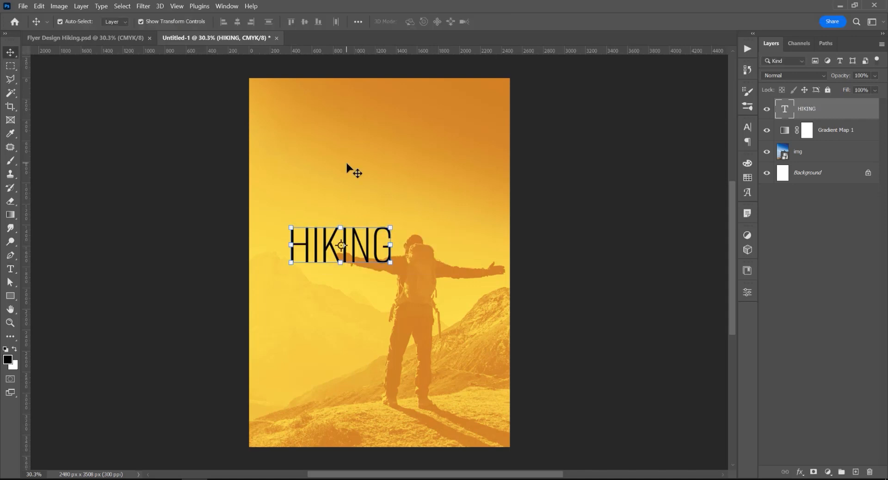
Step: Set HIKING in a heavy Oswald weight and rotate it -90° to read vertically
left_click(748, 127)
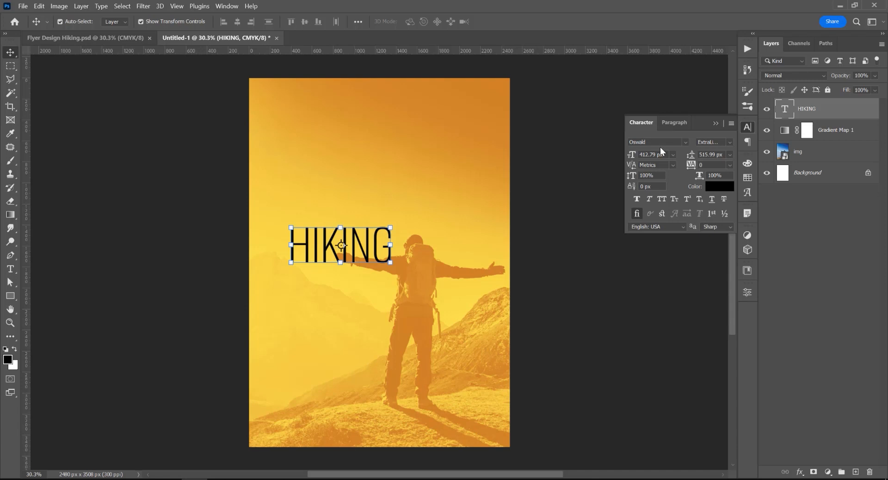
left_click(731, 142)
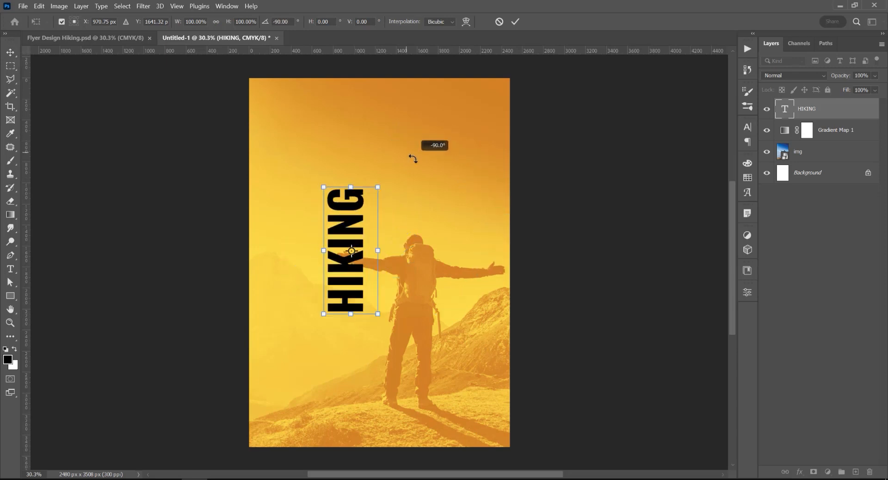
left_click(516, 22)
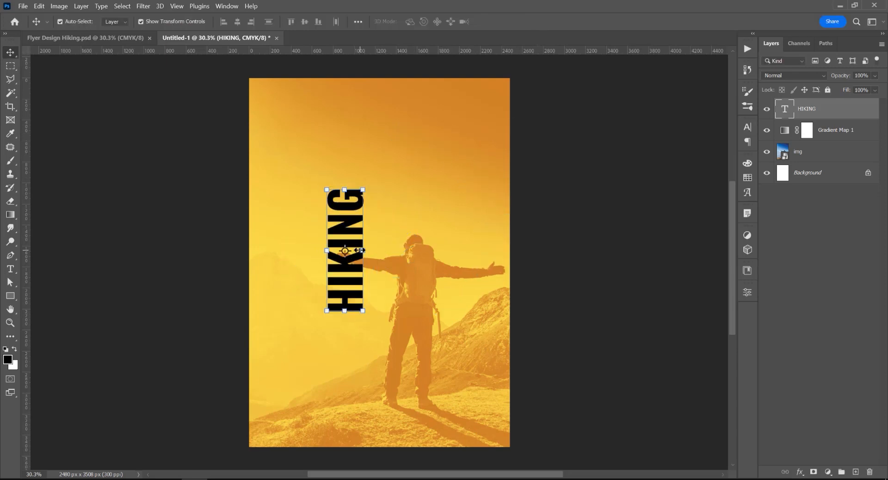
key("Ctrl+t")
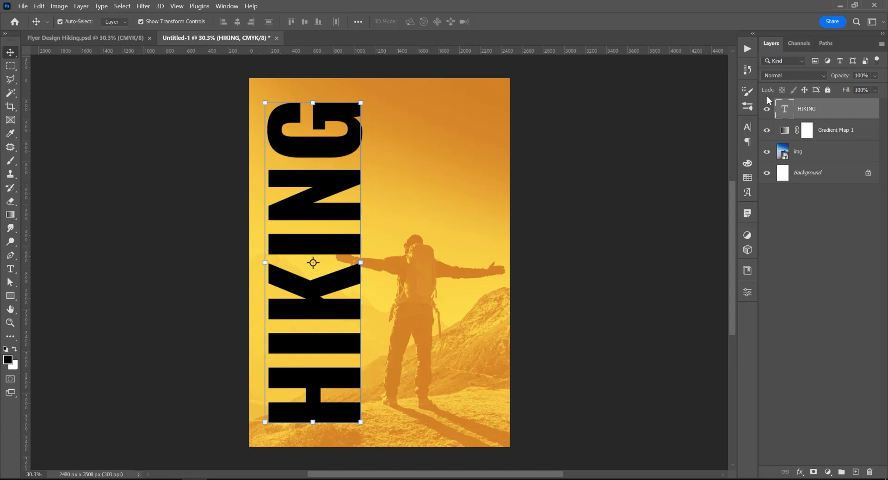
mouse_move(810, 111)
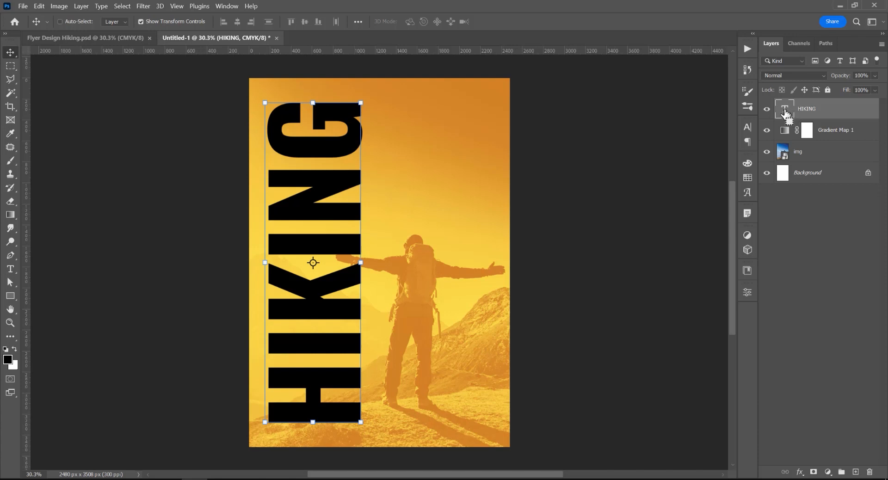
Step: Load the HIKING letters as a selection, hide the text, invert it and mask Gradient Map 1
left_click(786, 110)
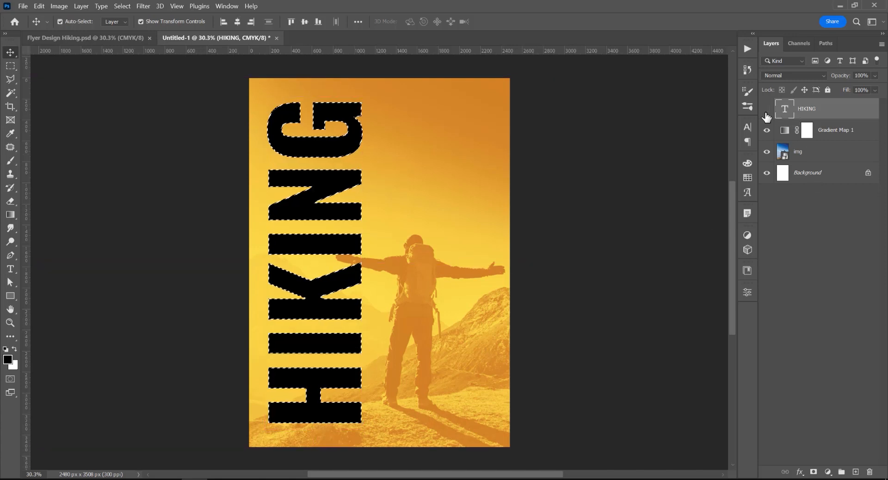
left_click(767, 109)
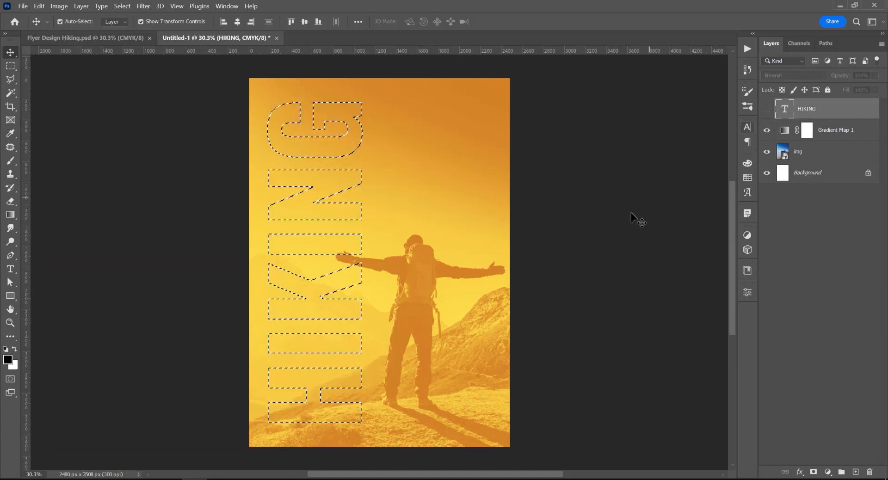
left_click(122, 6)
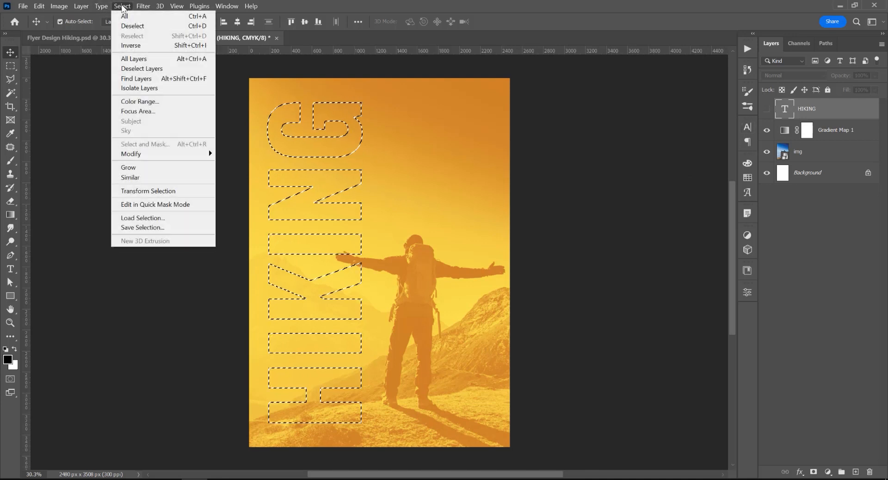
left_click(123, 16)
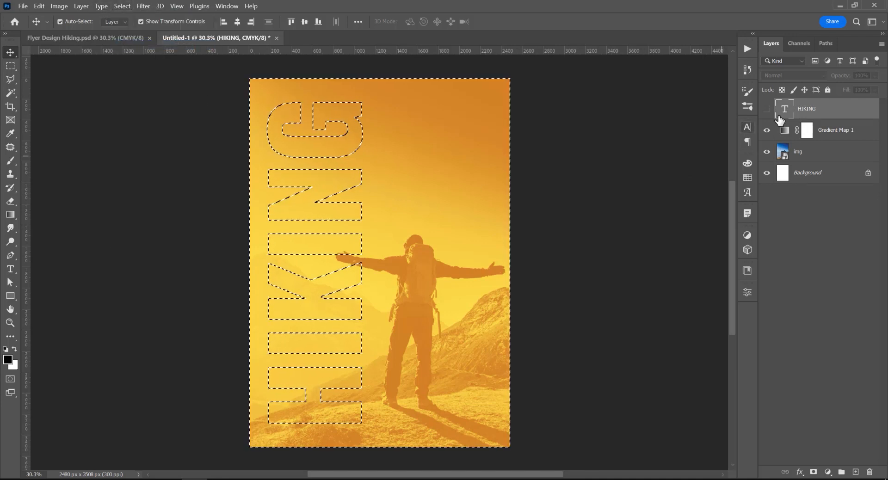
left_click(833, 131)
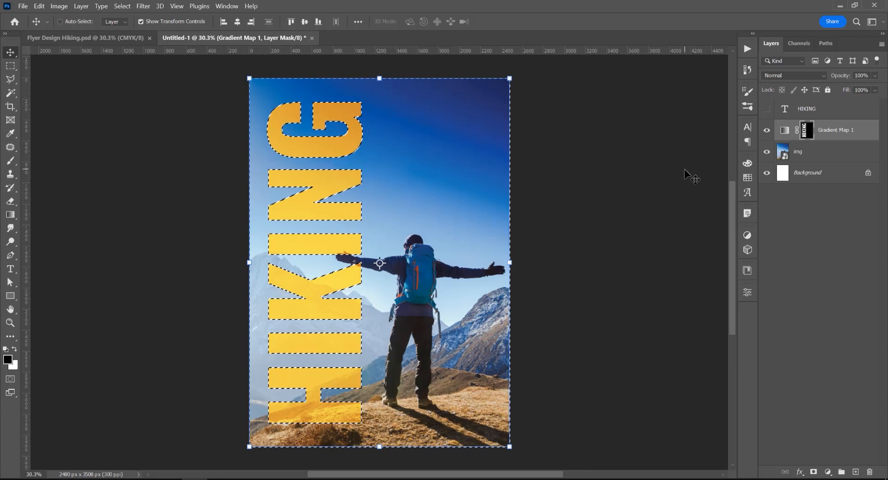
left_click(798, 152)
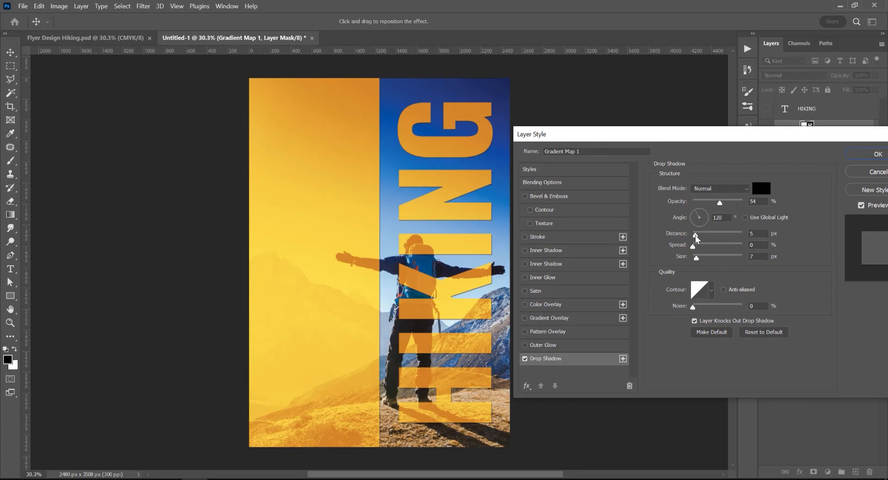
Step: Adjust the drop shadow distance for the gradient map's HIKING letters
left_click(880, 154)
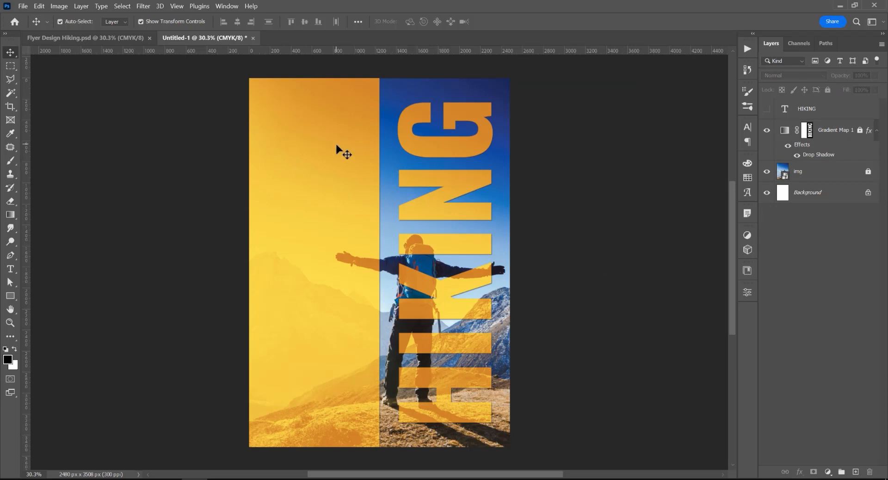
Step: Draw a paragraph text box on the left and fill it with Lorem Ipsum placeholder text
left_click(10, 270)
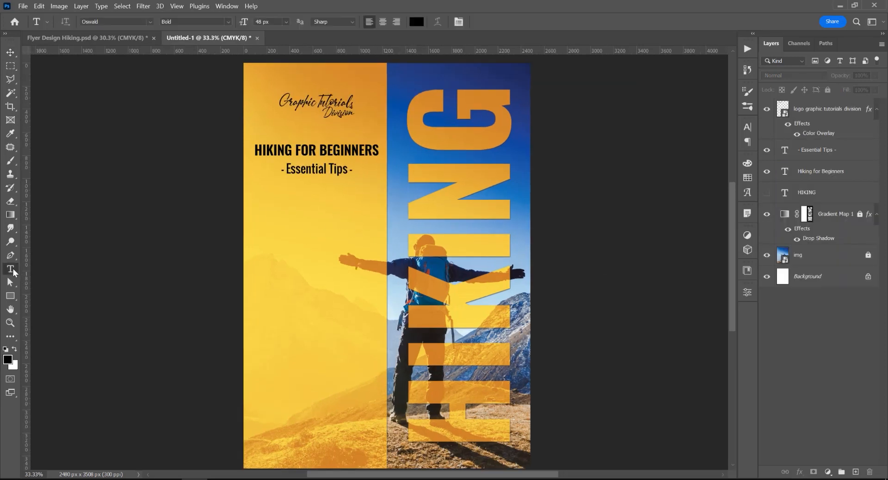
left_click(257, 201)
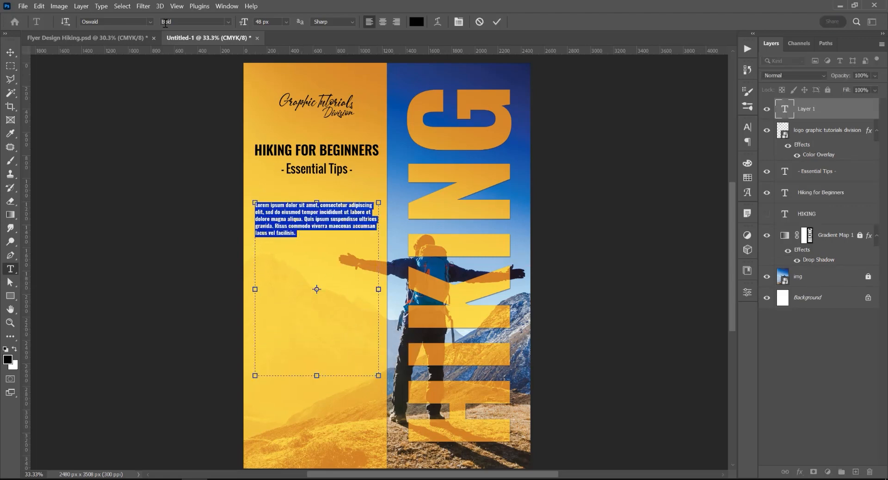
left_click(101, 6)
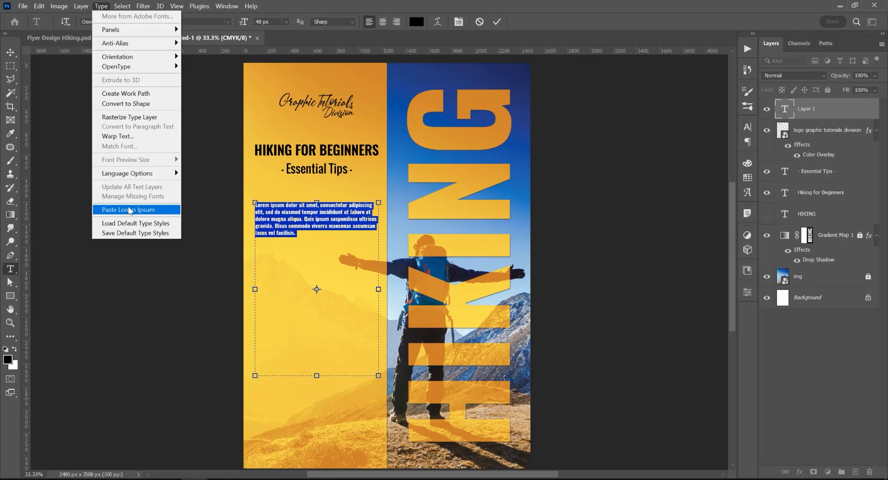
left_click(128, 209)
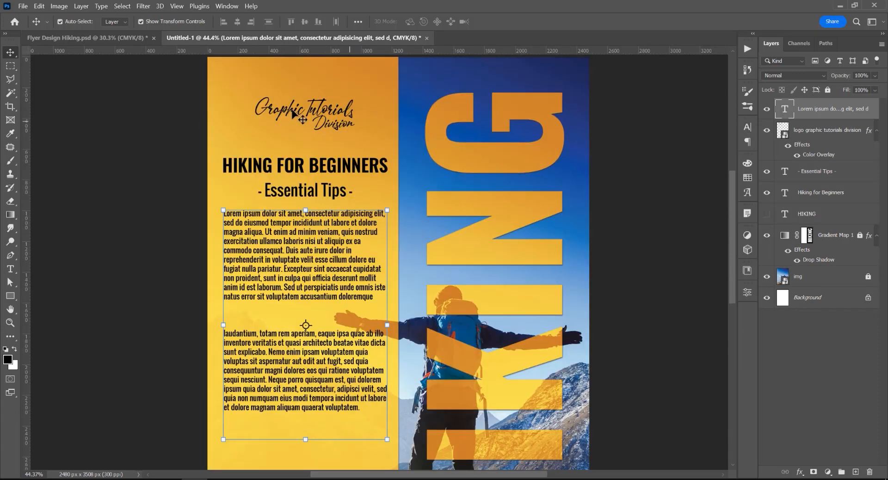
mouse_move(214, 206)
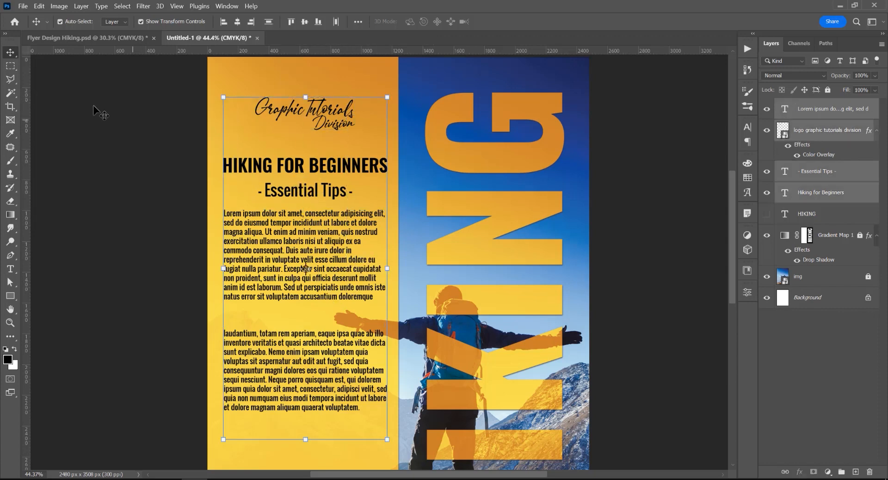
Step: Marquee-select the upper-left block holding the logo and title
left_click(10, 66)
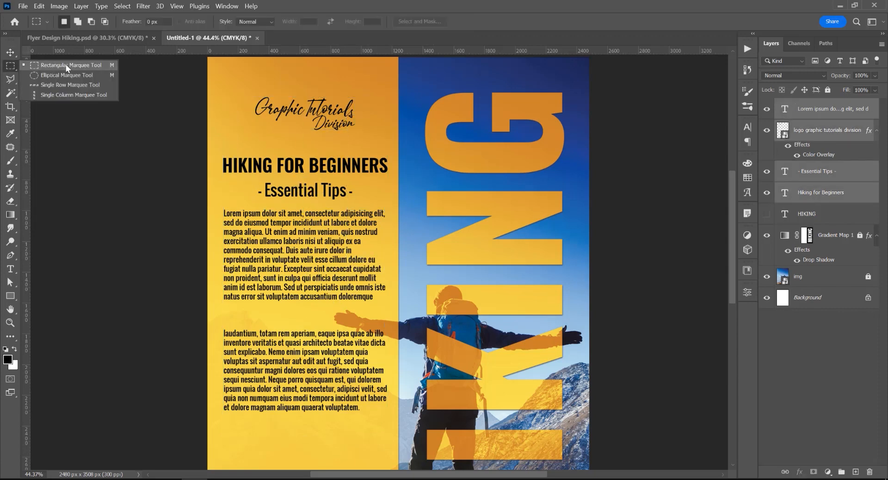
left_click_drag(208, 74, 397, 252)
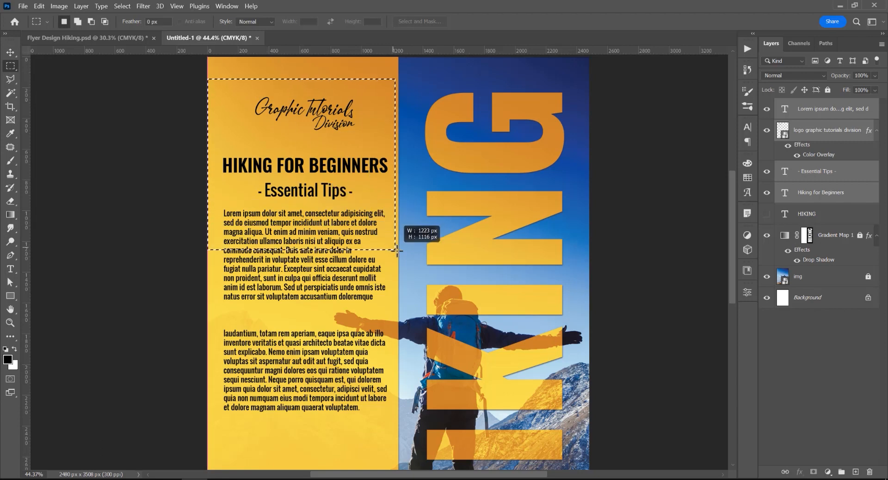